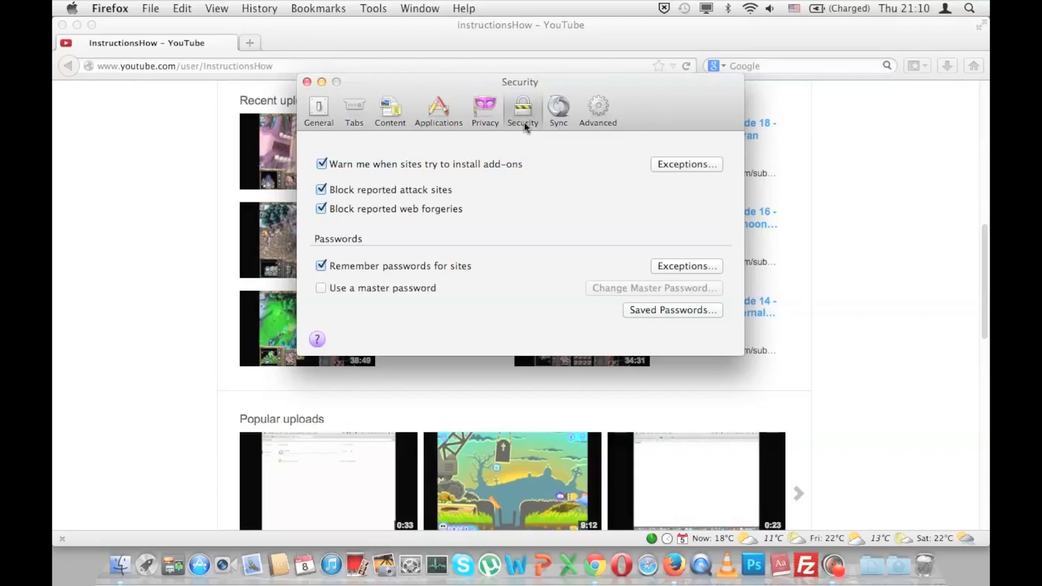
mouse_move(538, 143)
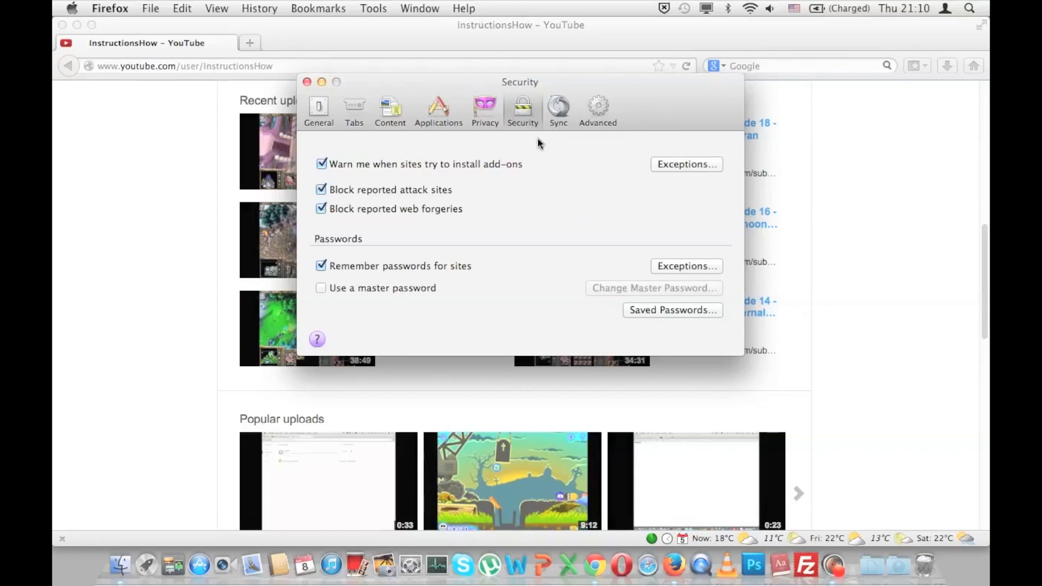
mouse_move(574, 230)
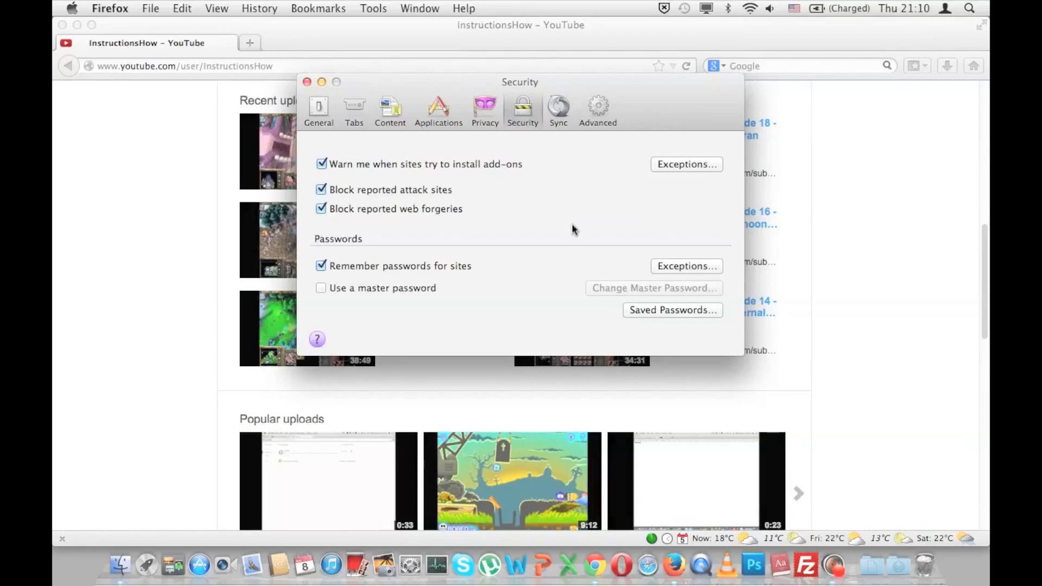
mouse_move(659, 318)
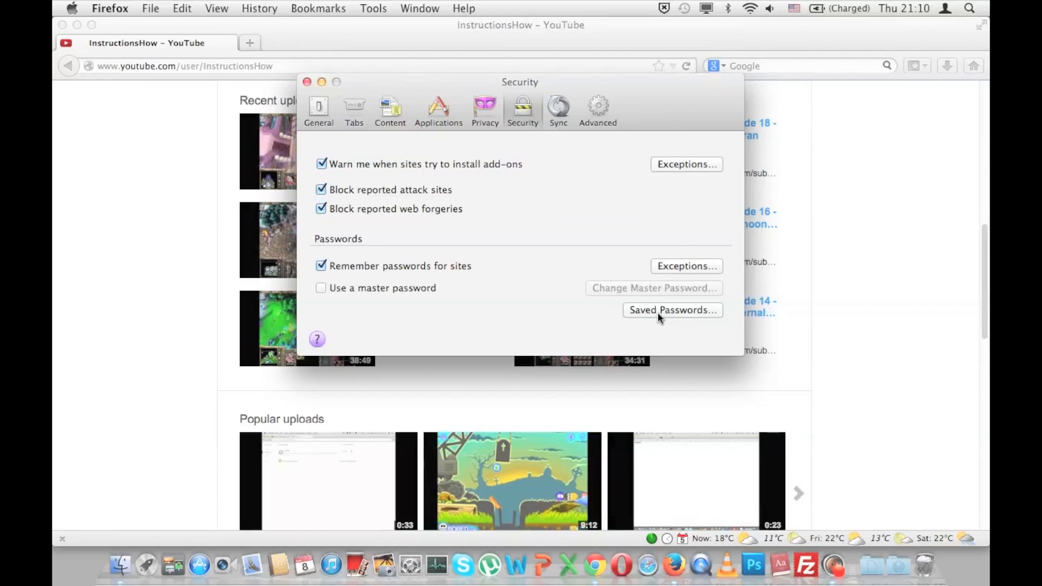
Step: Select the accounts.google.com login in Saved Passwords and request to show its password
click(672, 310)
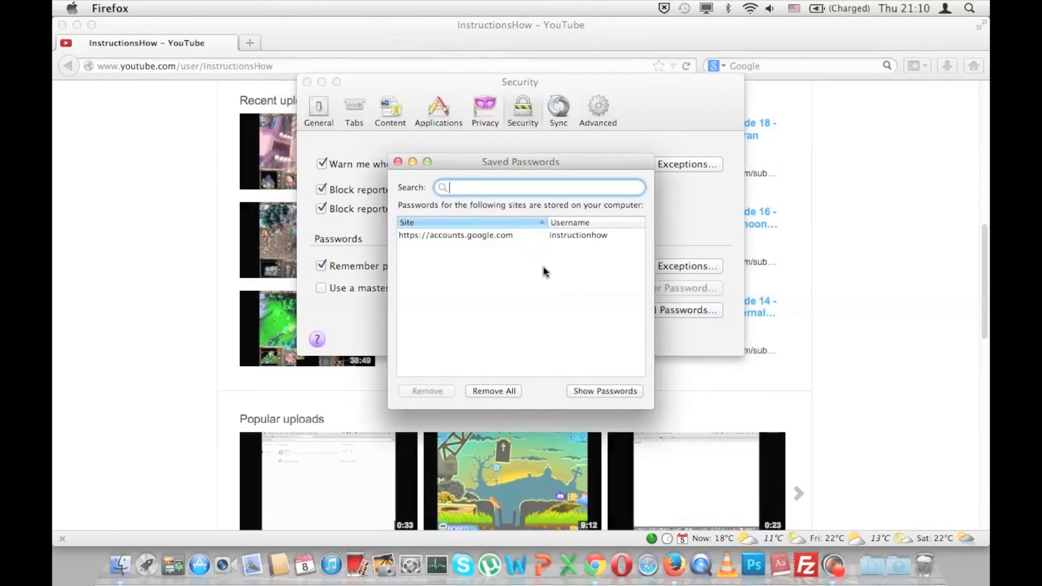
mouse_move(539, 266)
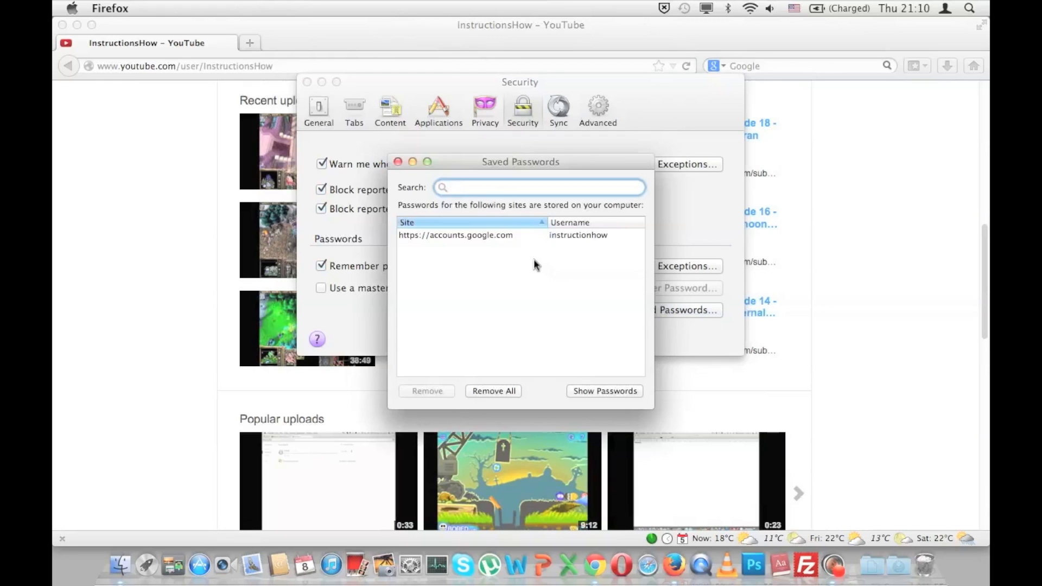
click(539, 187)
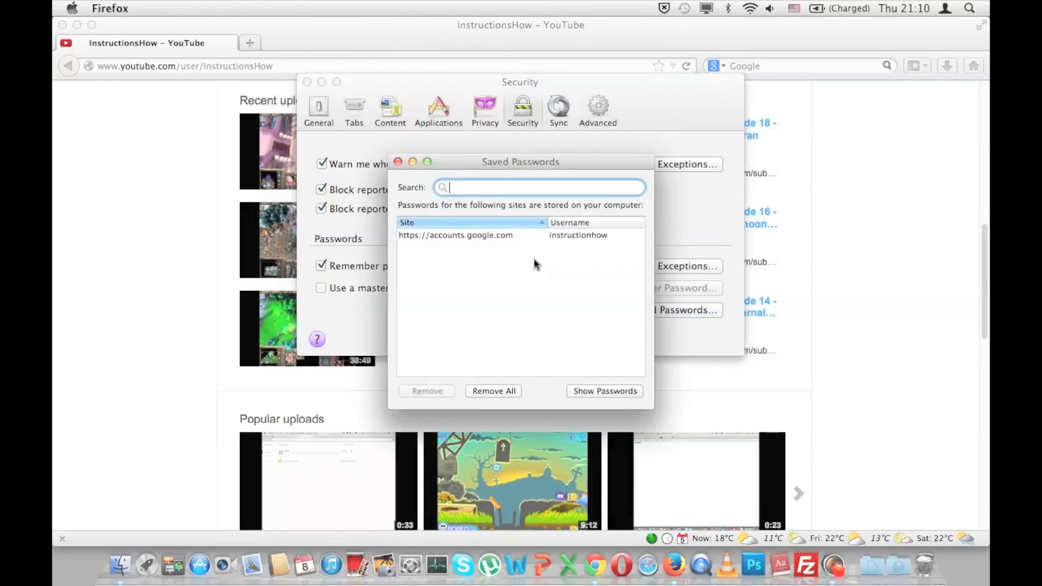
mouse_move(497, 258)
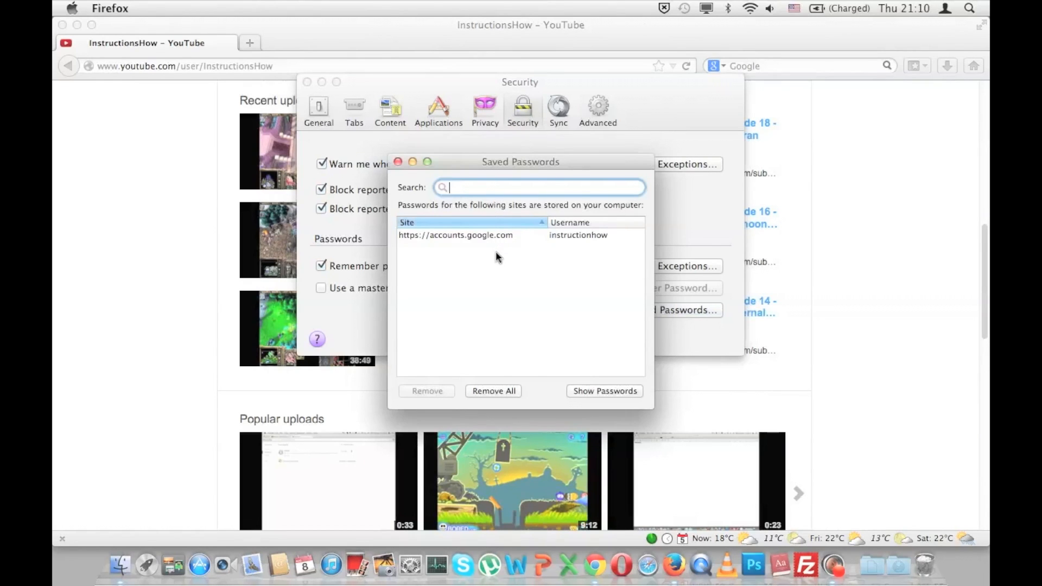
mouse_move(515, 352)
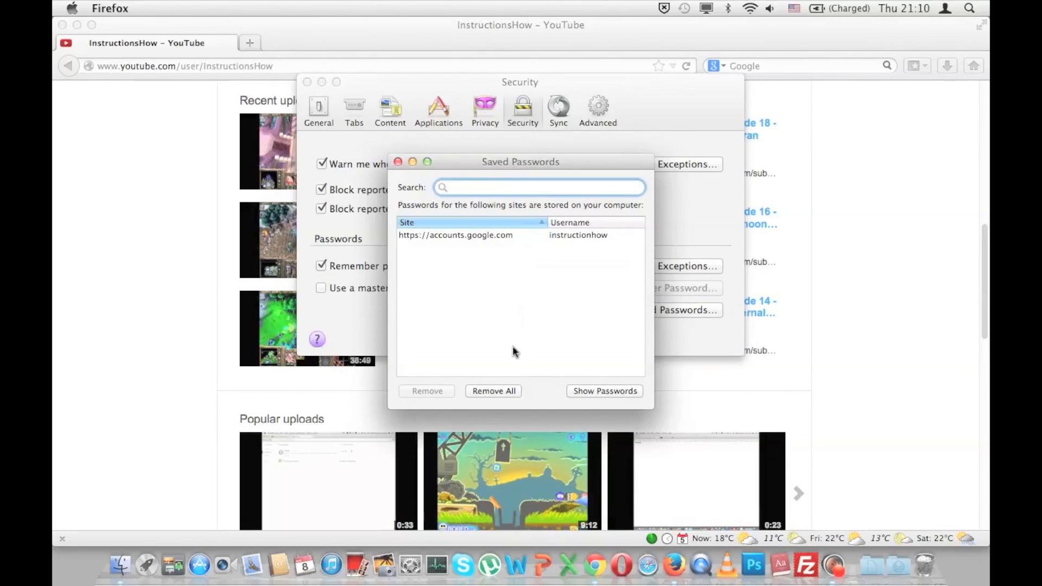
mouse_move(485, 240)
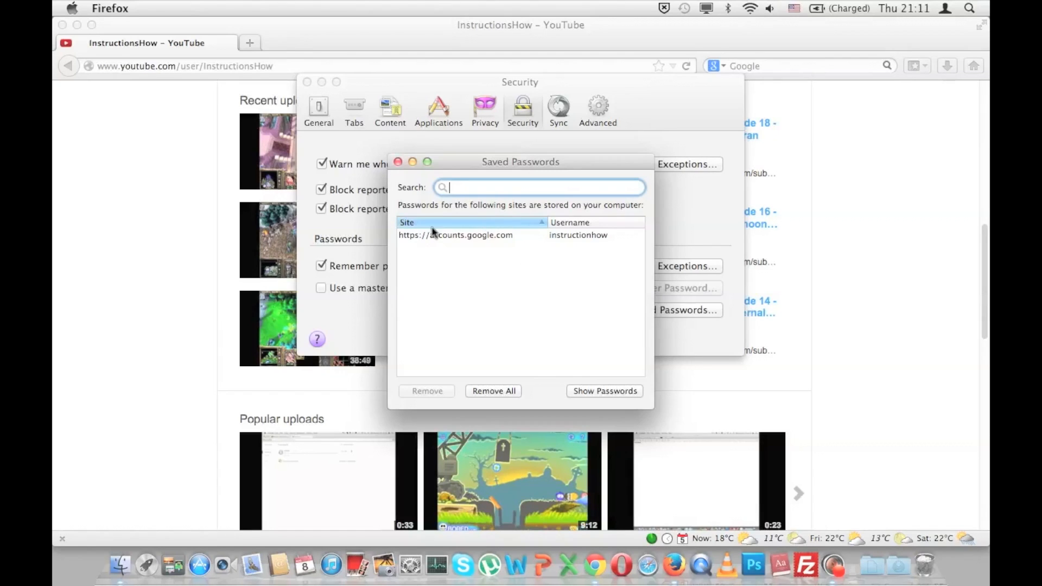
mouse_move(538, 255)
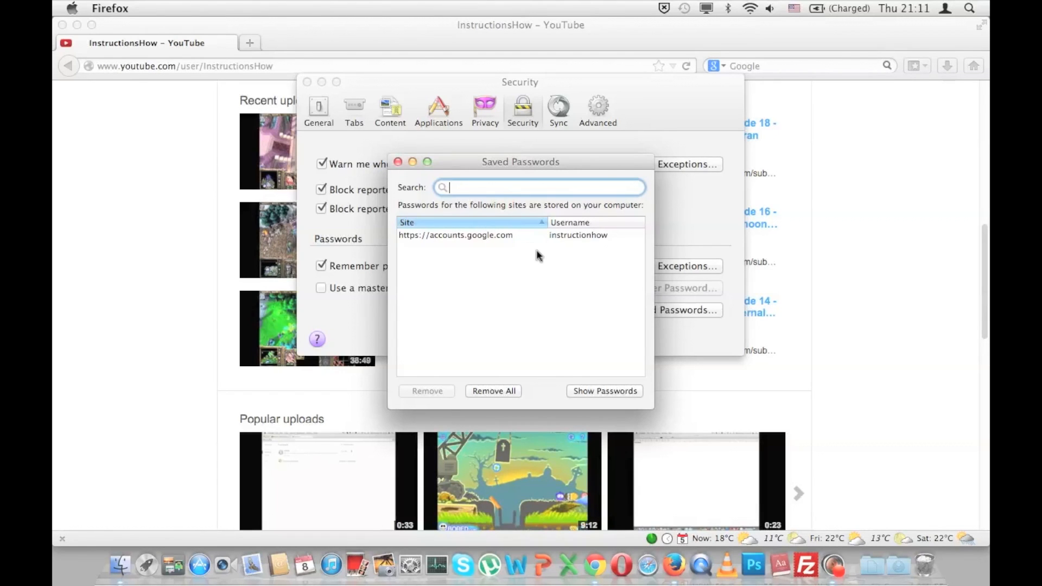
mouse_move(480, 181)
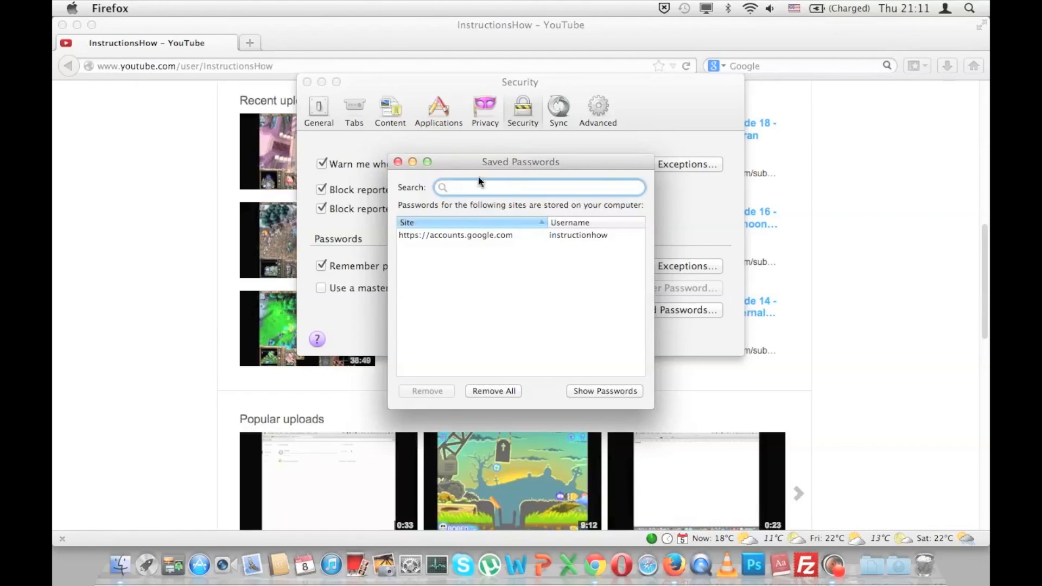
click(539, 188)
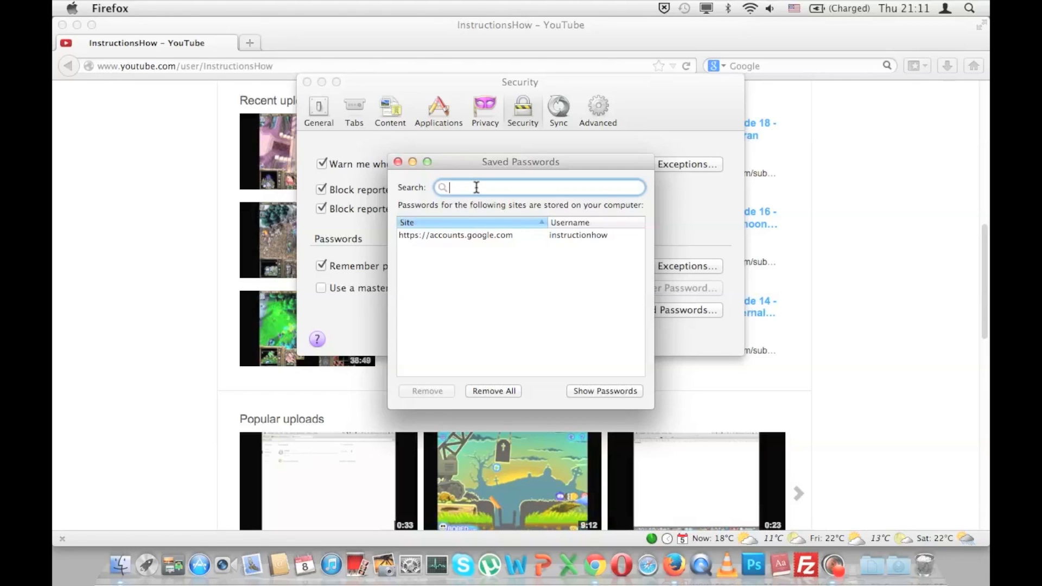
mouse_move(492, 182)
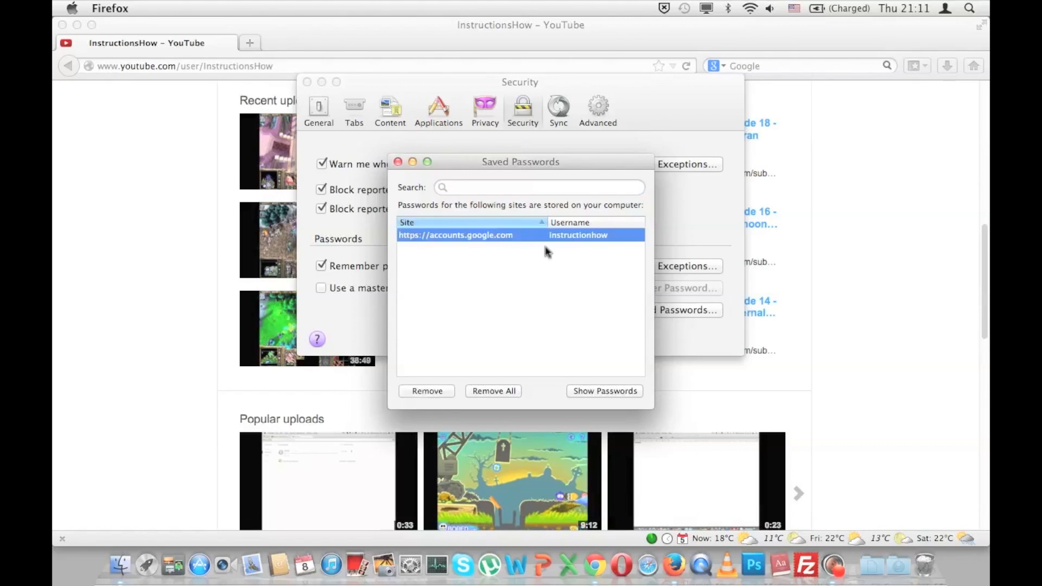
mouse_move(516, 275)
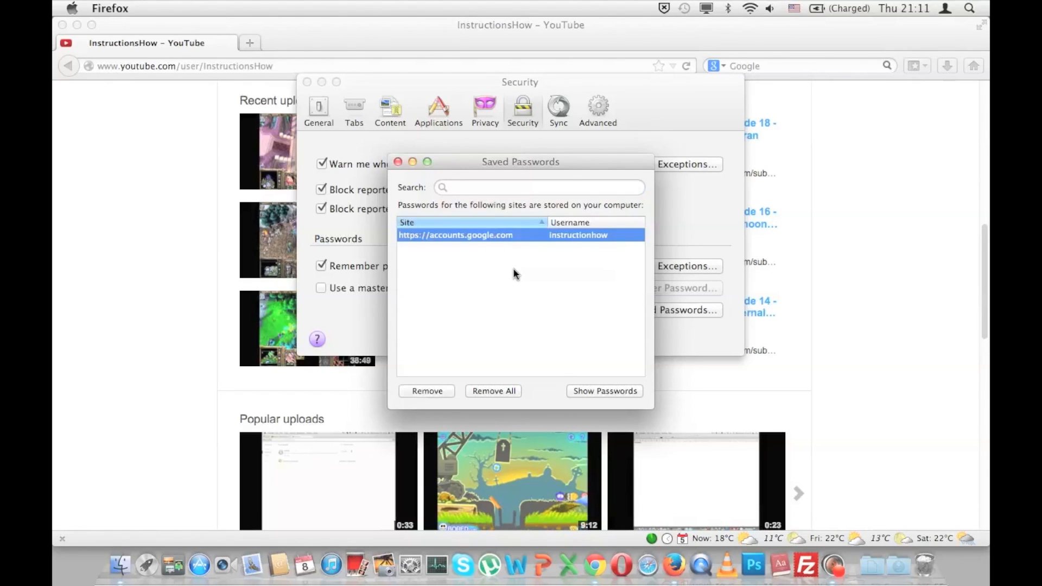
mouse_move(582, 394)
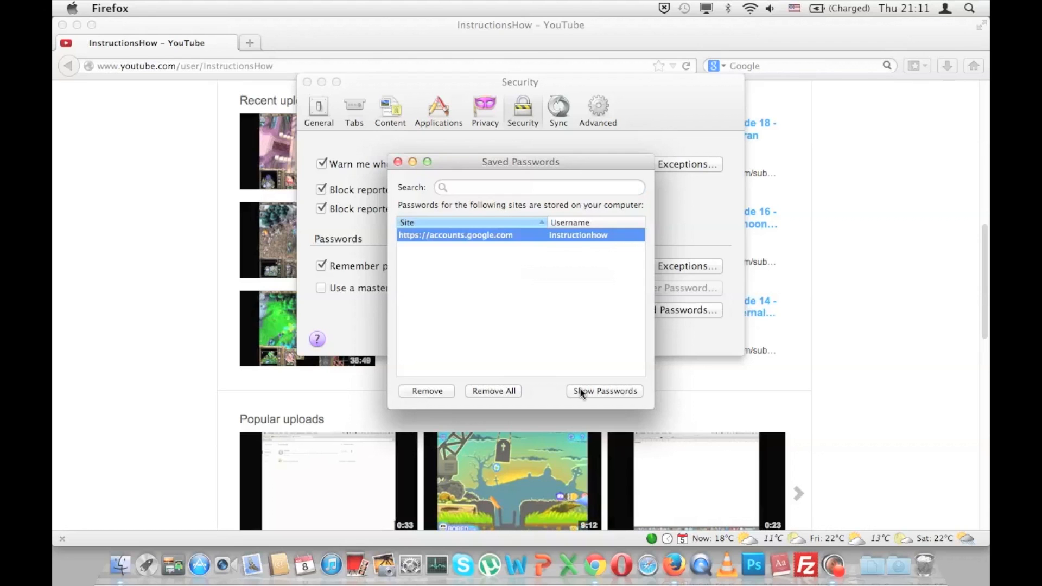
click(604, 391)
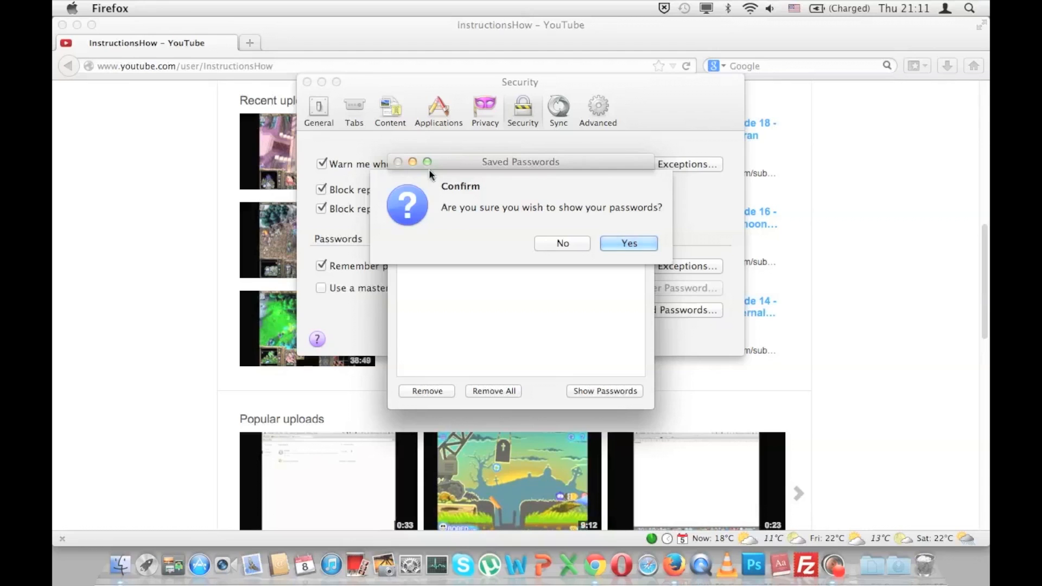
mouse_move(444, 205)
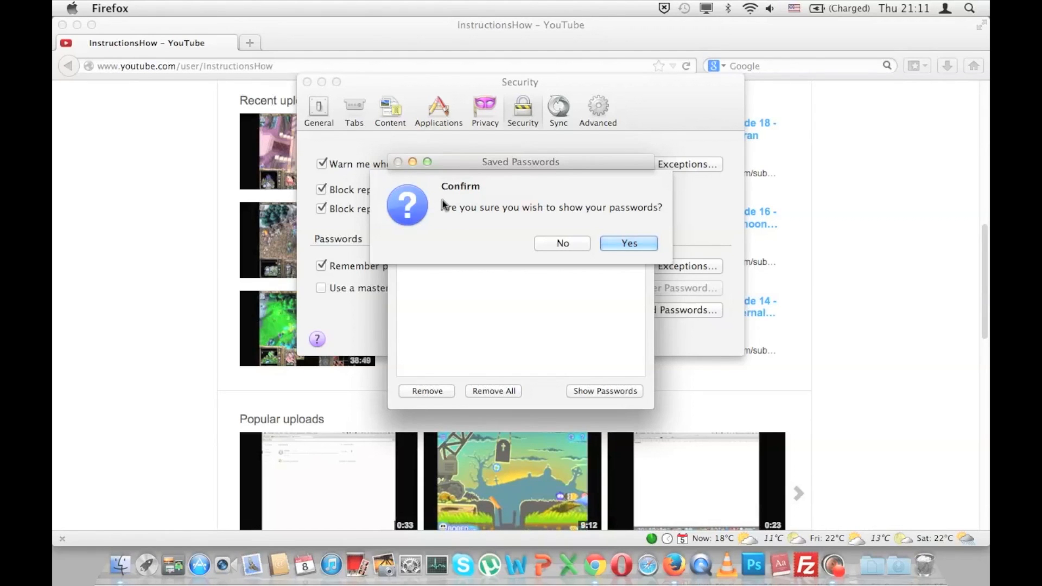
mouse_move(447, 222)
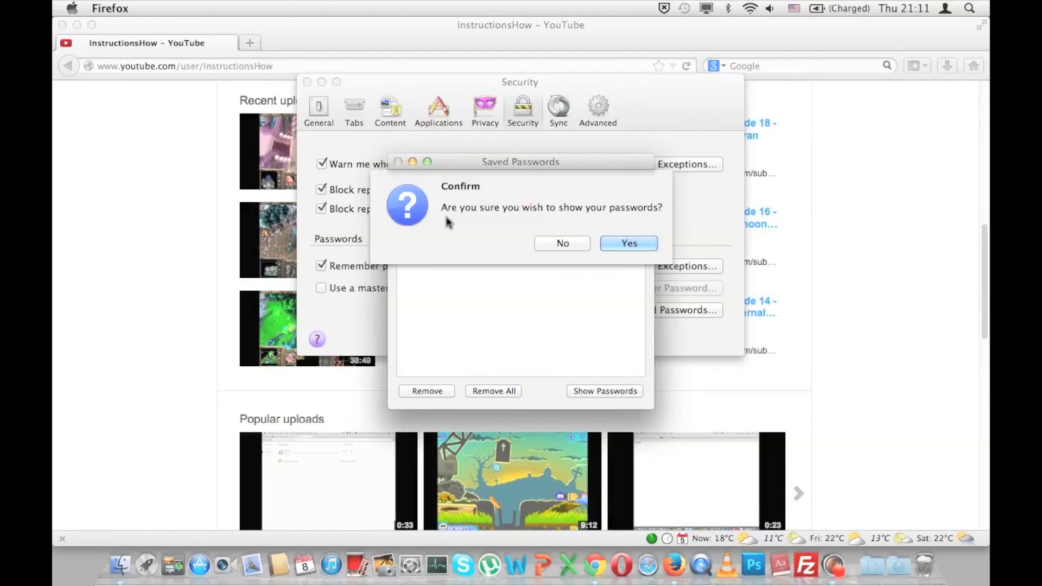
mouse_move(530, 207)
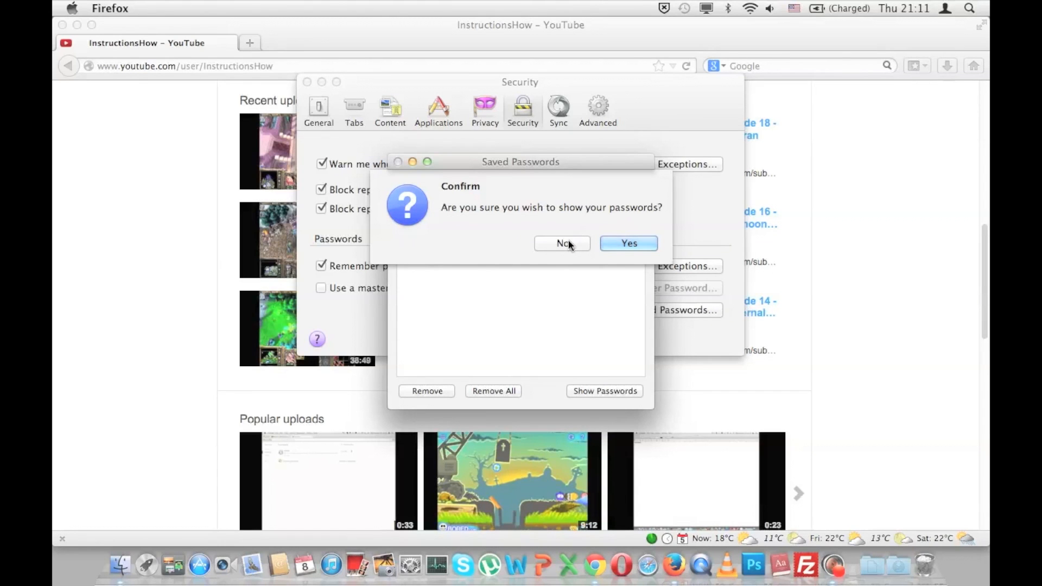
mouse_move(635, 259)
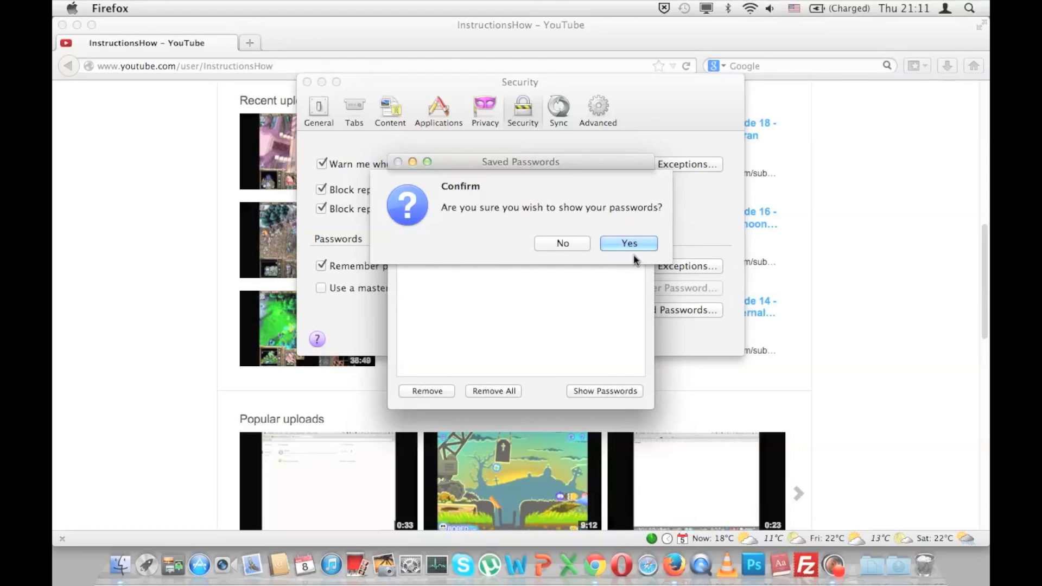
Step: Confirm revealing passwords, returning to the accounts.google.com login list
click(627, 243)
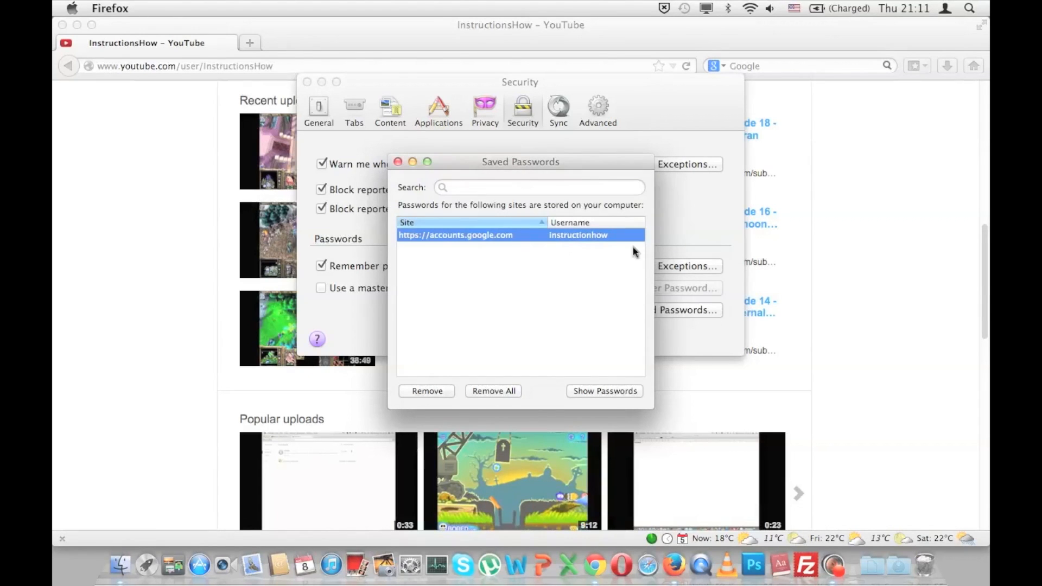
mouse_move(617, 244)
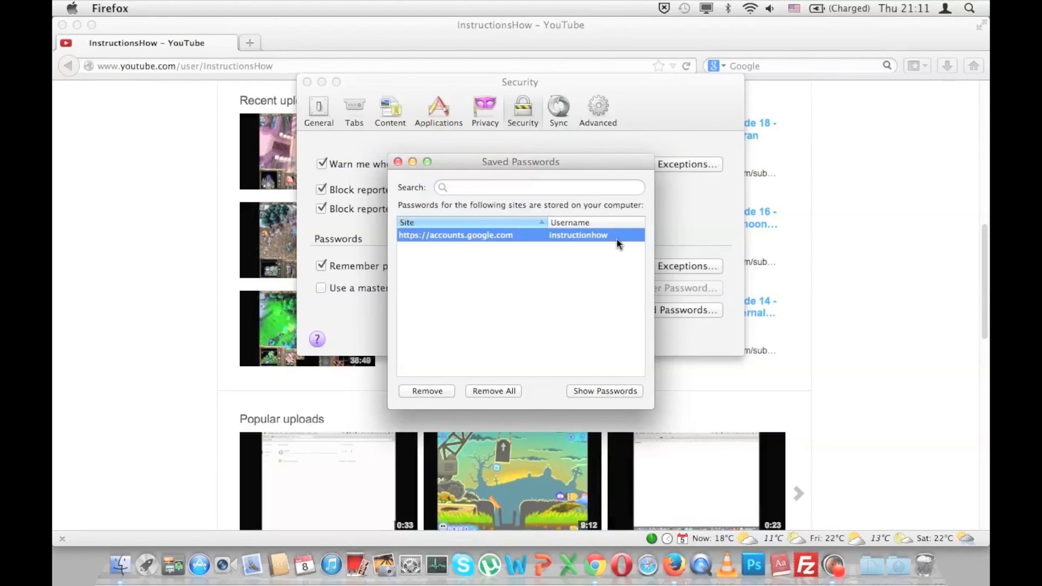
mouse_move(624, 255)
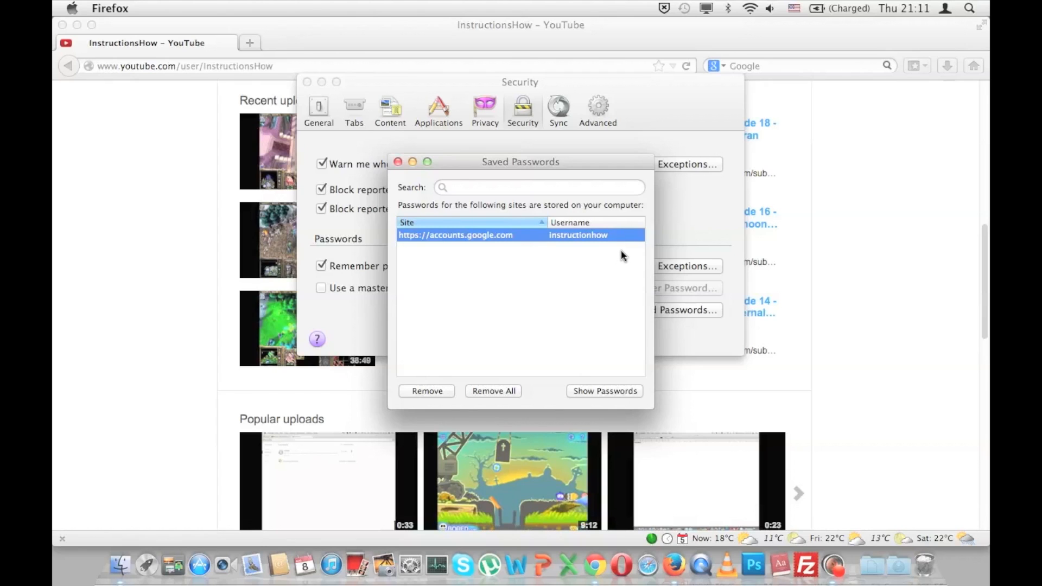
mouse_move(606, 257)
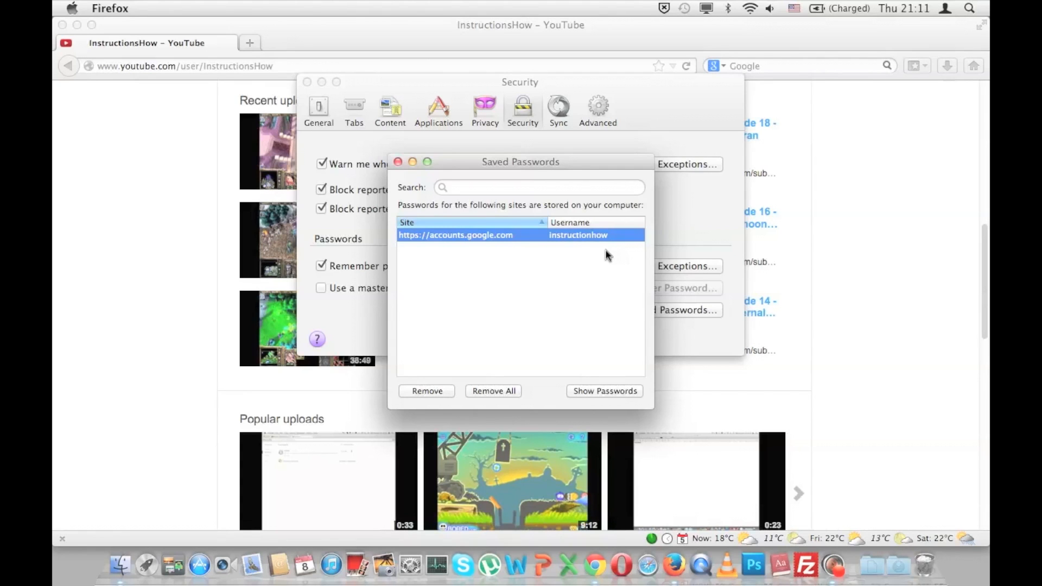
mouse_move(601, 251)
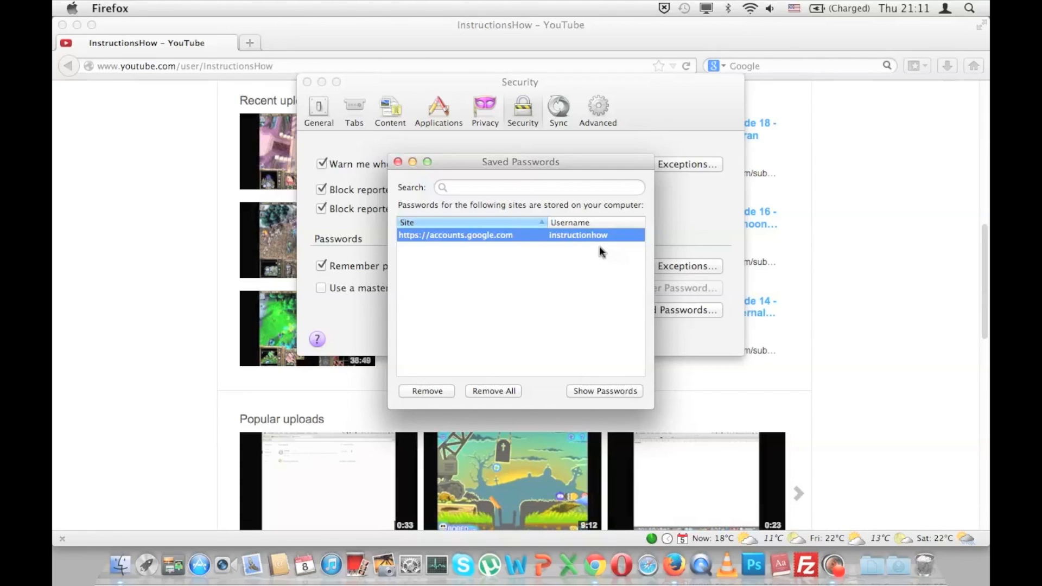
mouse_move(579, 251)
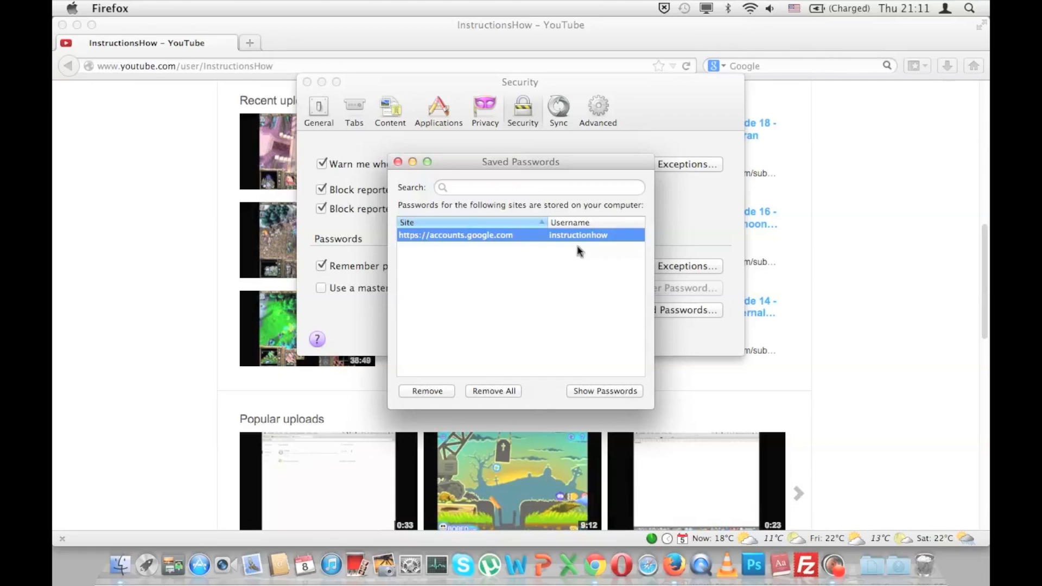
mouse_move(573, 237)
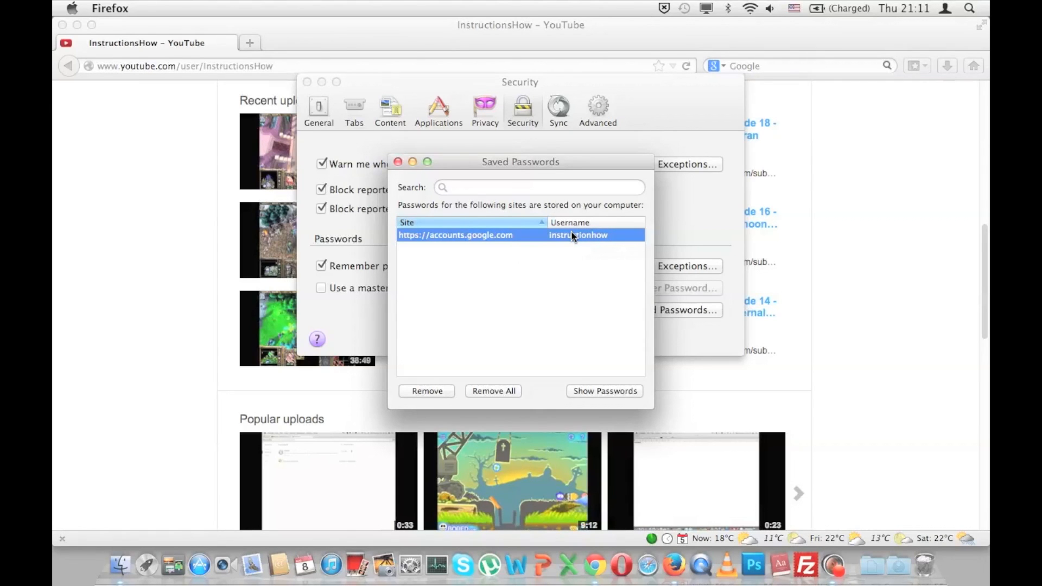
mouse_move(575, 251)
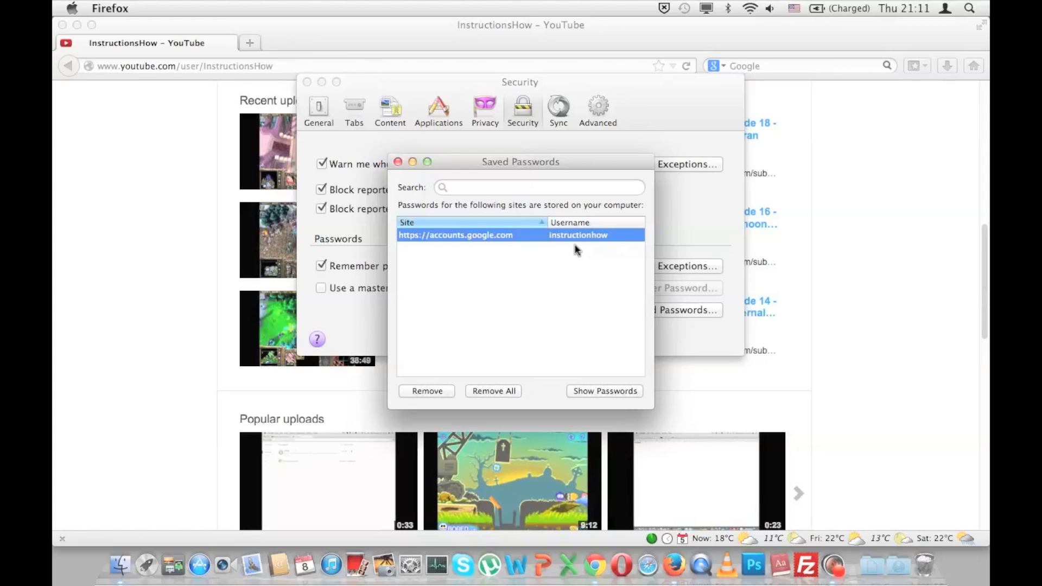
mouse_move(600, 236)
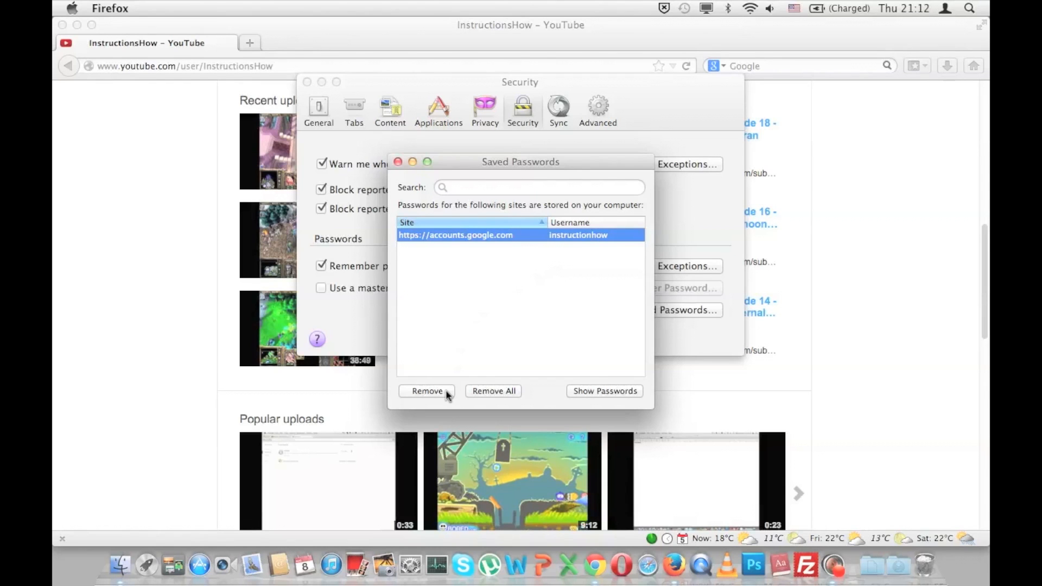
Step: Choose Remove All for the saved logins to bring up the confirmation prompt
click(493, 391)
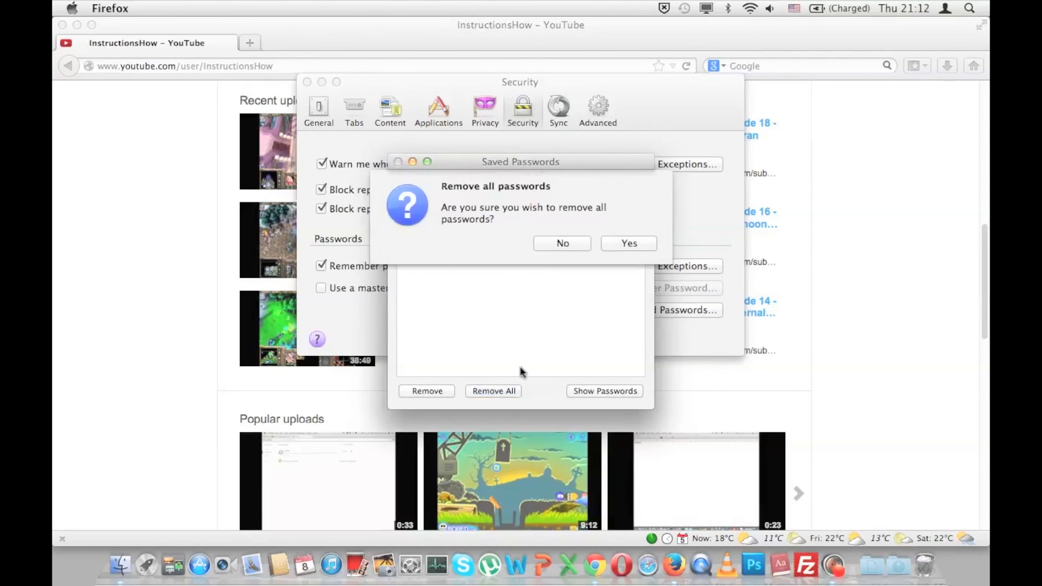
mouse_move(561, 243)
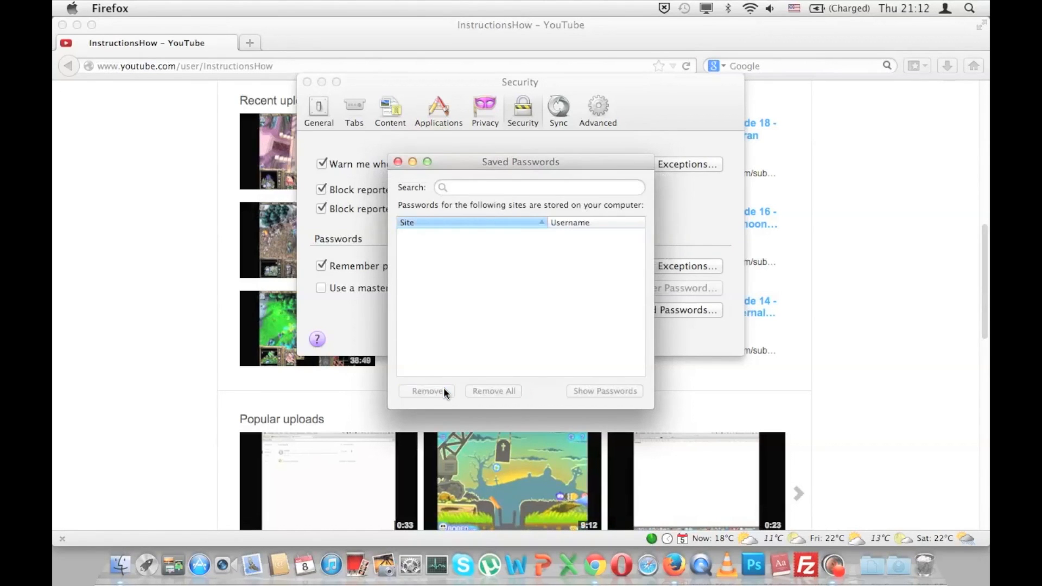
mouse_move(425, 245)
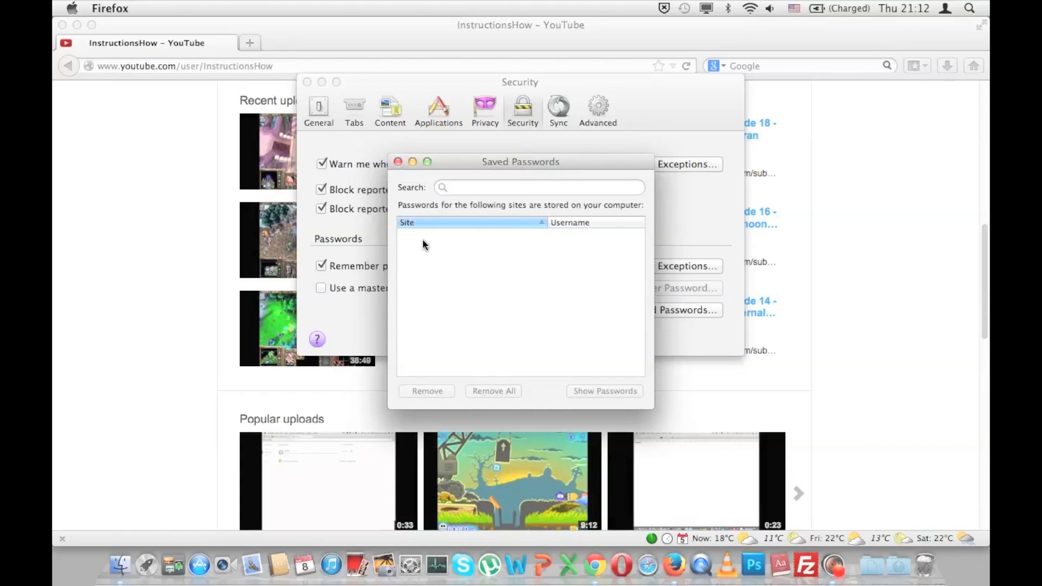
mouse_move(600, 276)
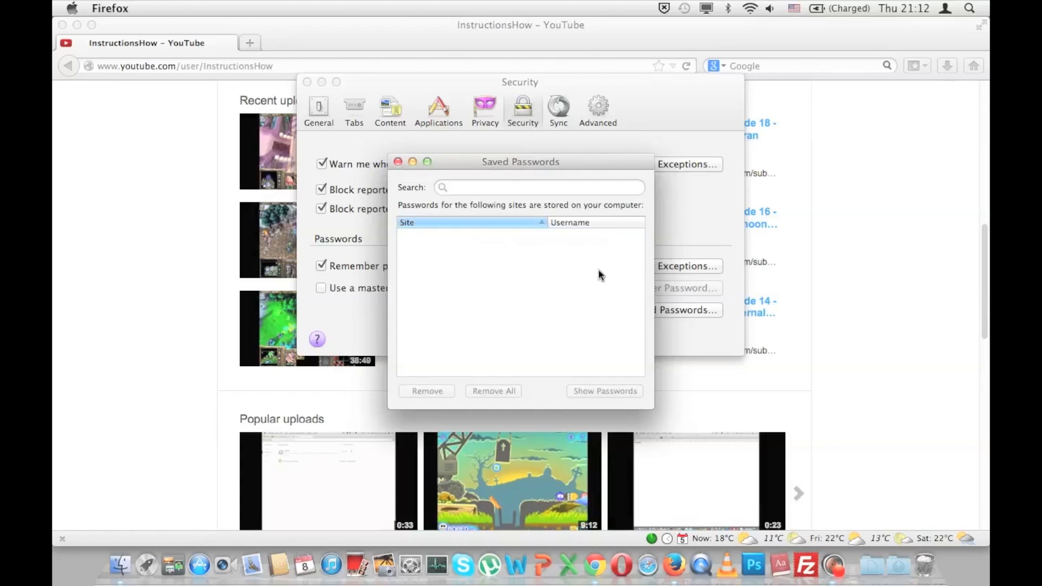
mouse_move(480, 256)
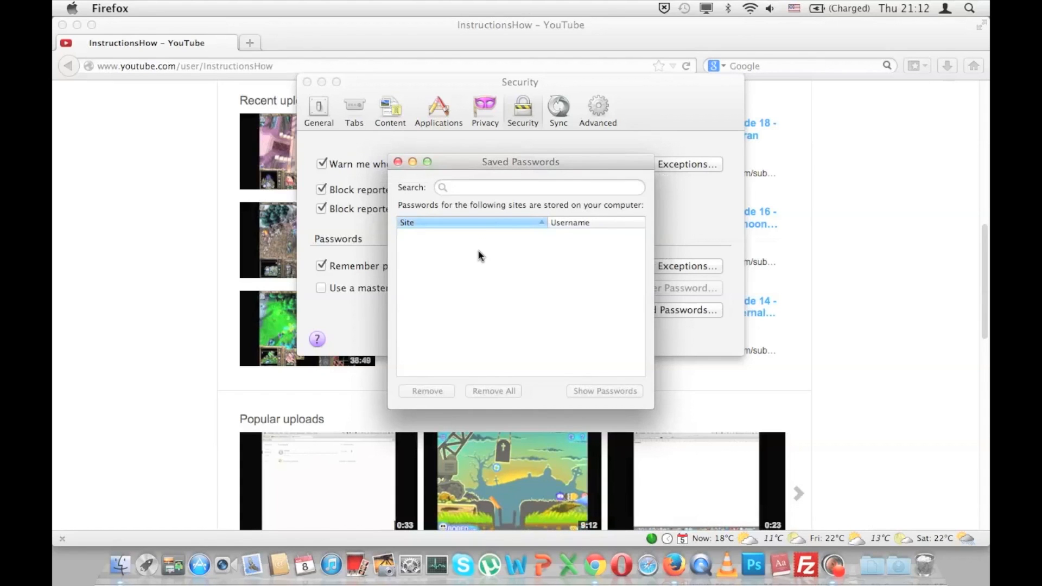
mouse_move(453, 386)
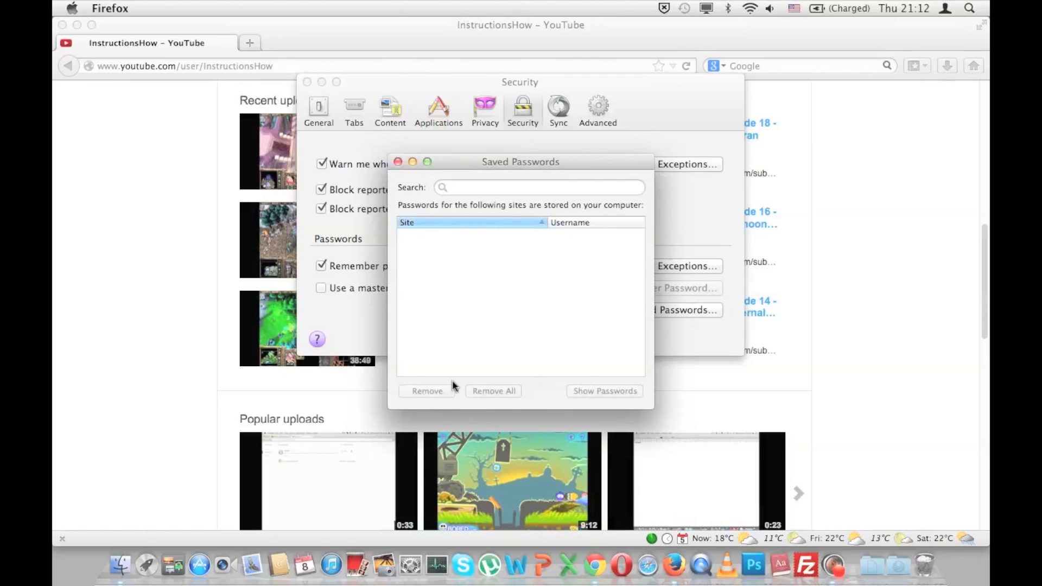
mouse_move(452, 386)
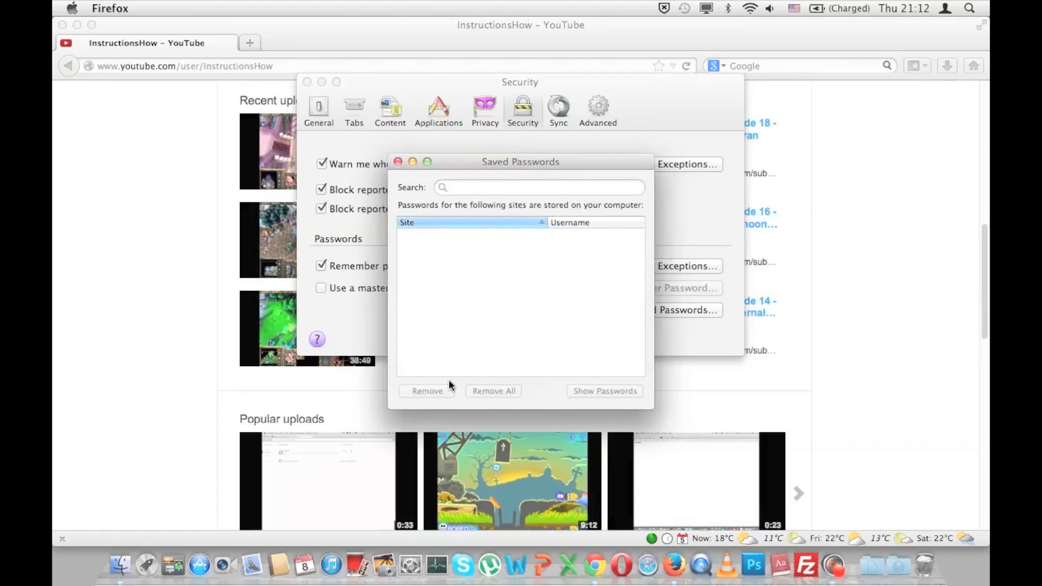
mouse_move(504, 320)
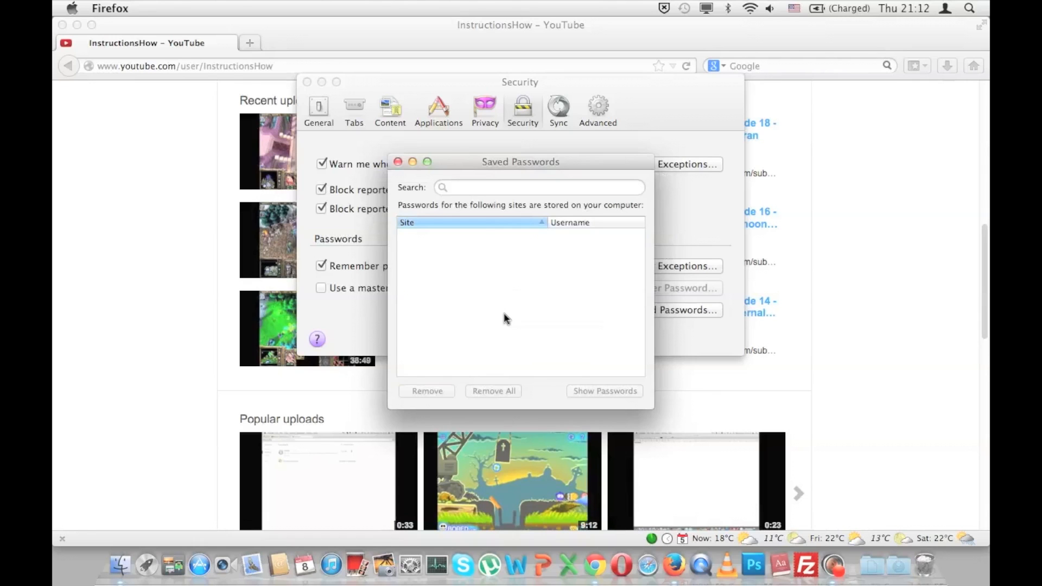
mouse_move(524, 272)
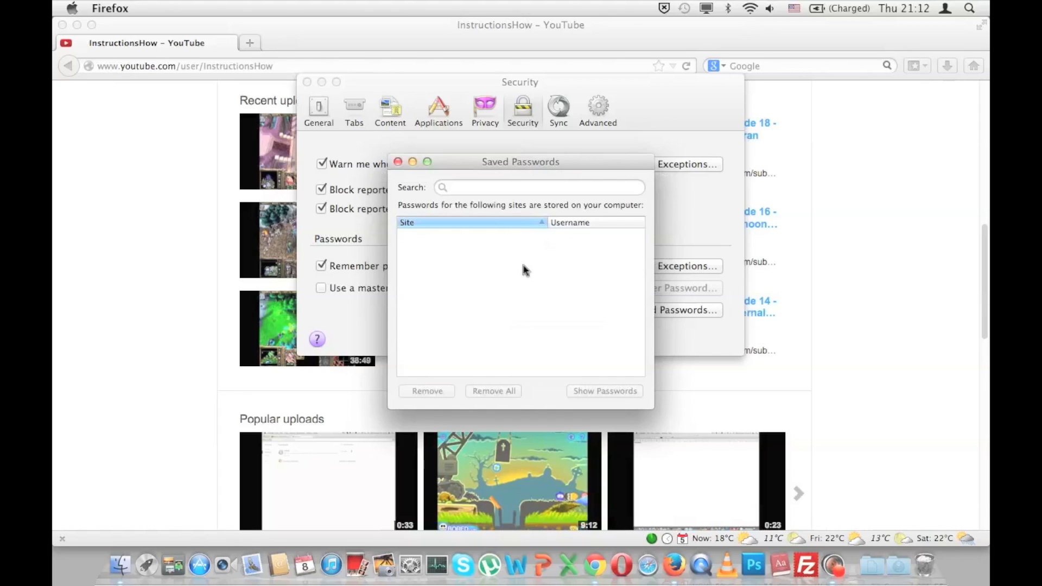
mouse_move(527, 275)
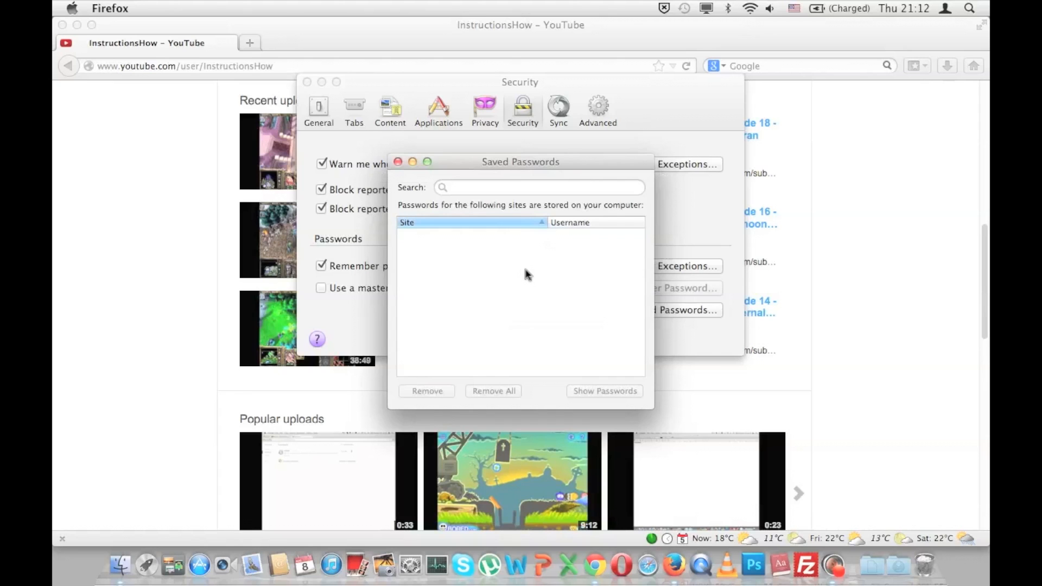